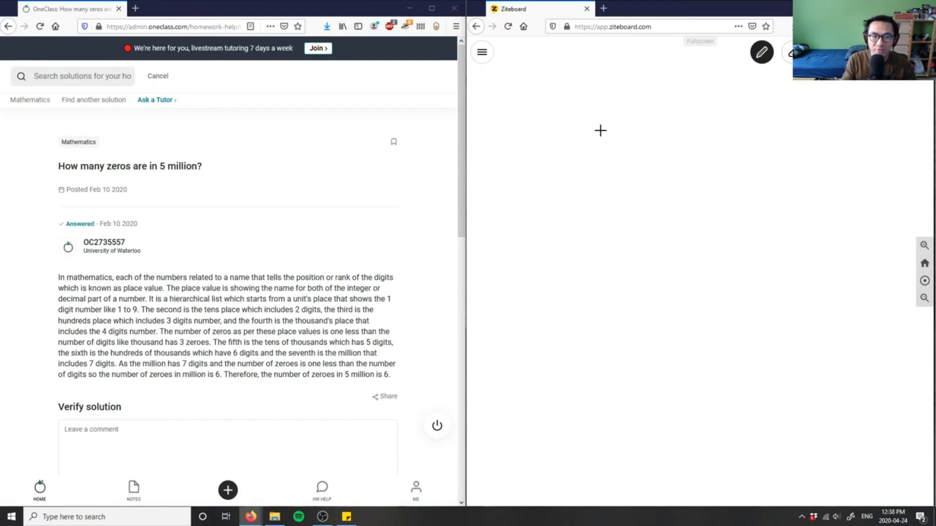
# Step: Handwrite '11) How many zeroes are in 5 million?' across the top of the board
pyautogui.moveTo(484, 138); pyautogui.dragTo(509, 129)
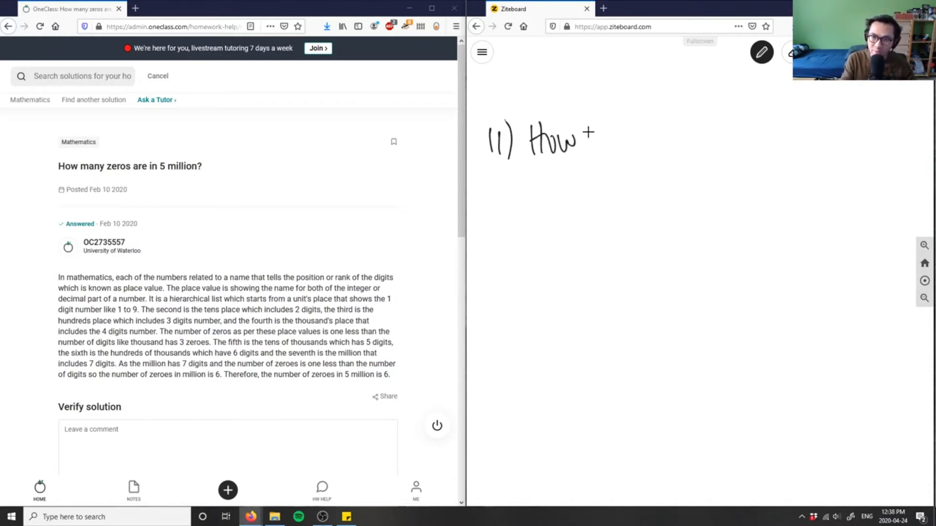
pyautogui.moveTo(588, 141); pyautogui.dragTo(662, 141)
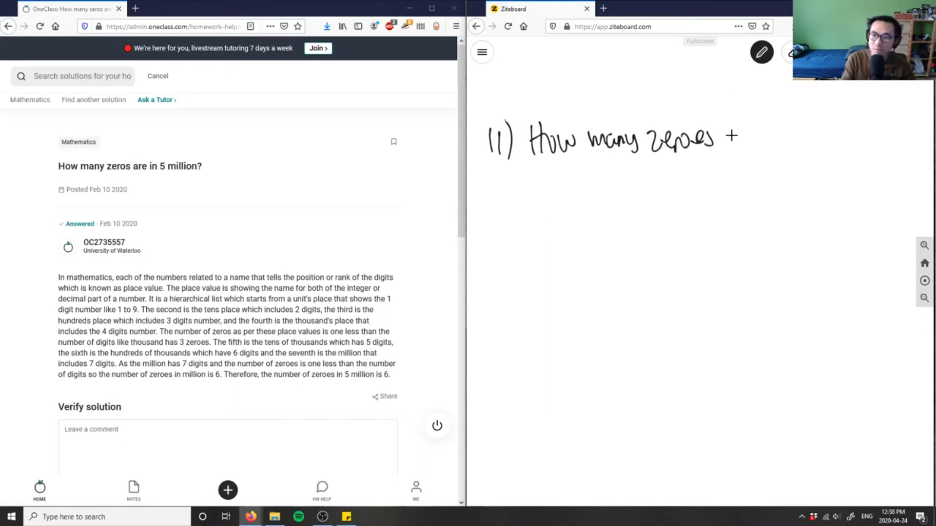
pyautogui.moveTo(725, 141); pyautogui.dragTo(759, 143)
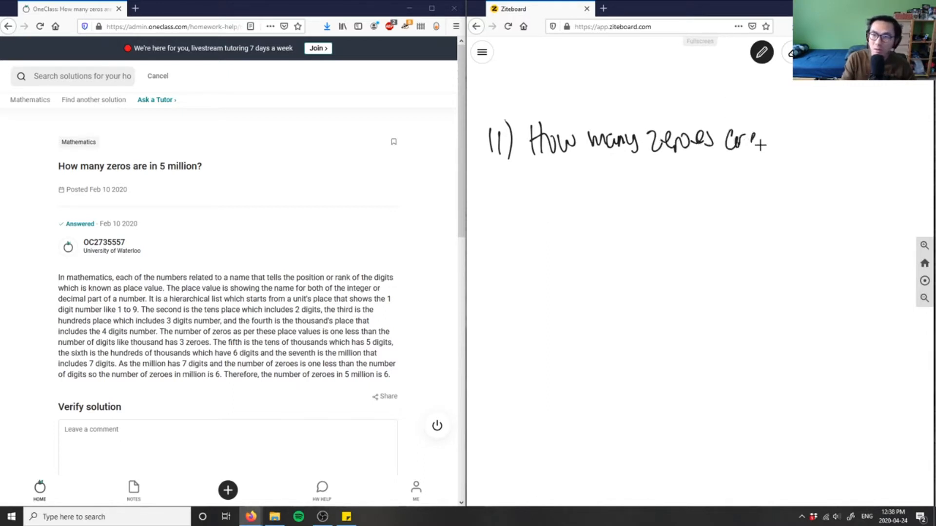
pyautogui.moveTo(776, 137); pyautogui.dragTo(859, 129)
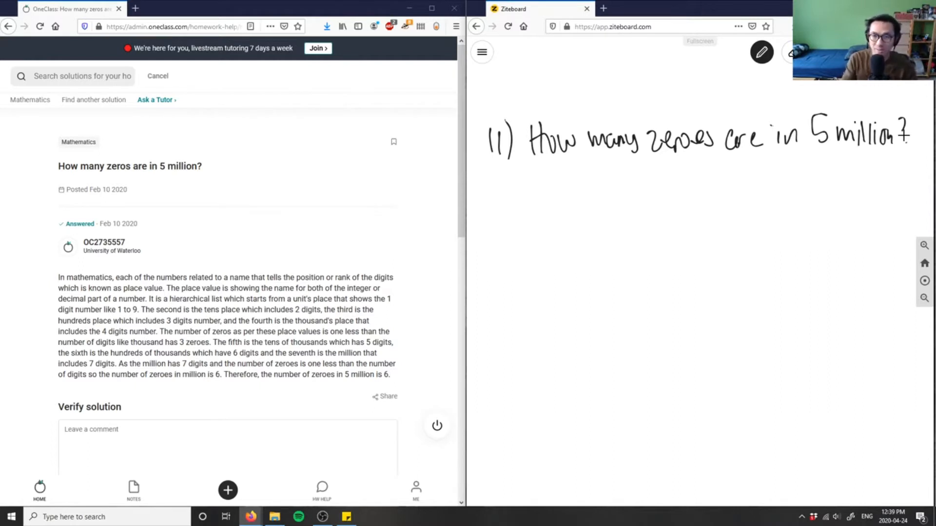
pyautogui.moveTo(656, 195)
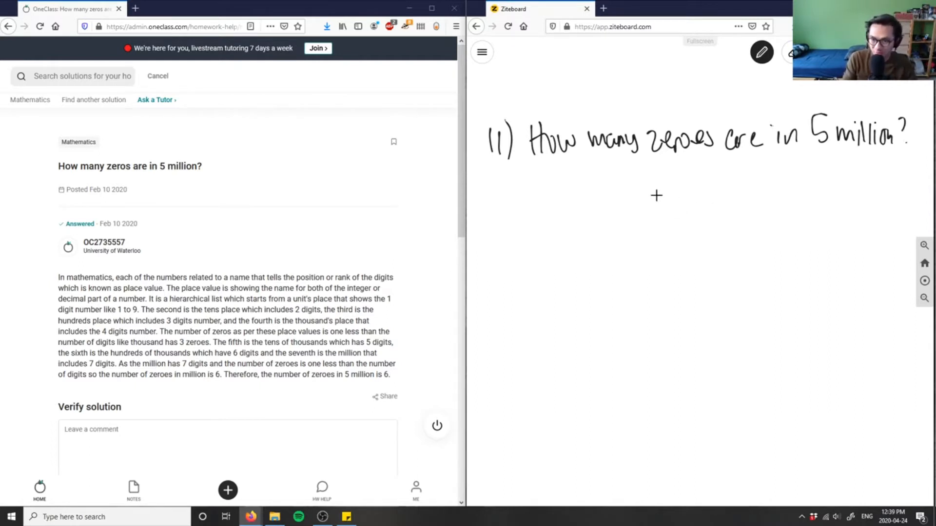
# Step: Handwrite the rows 5 = five, 50 = fifty, 500 = five hundred and begin 5000 below the question
pyautogui.moveTo(653, 200); pyautogui.dragTo(692, 200)
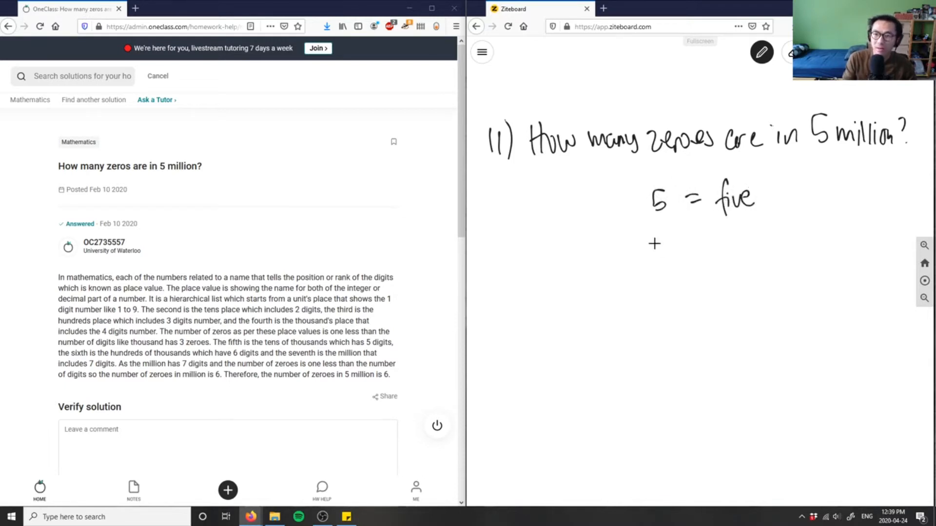
pyautogui.moveTo(648, 251); pyautogui.dragTo(710, 250)
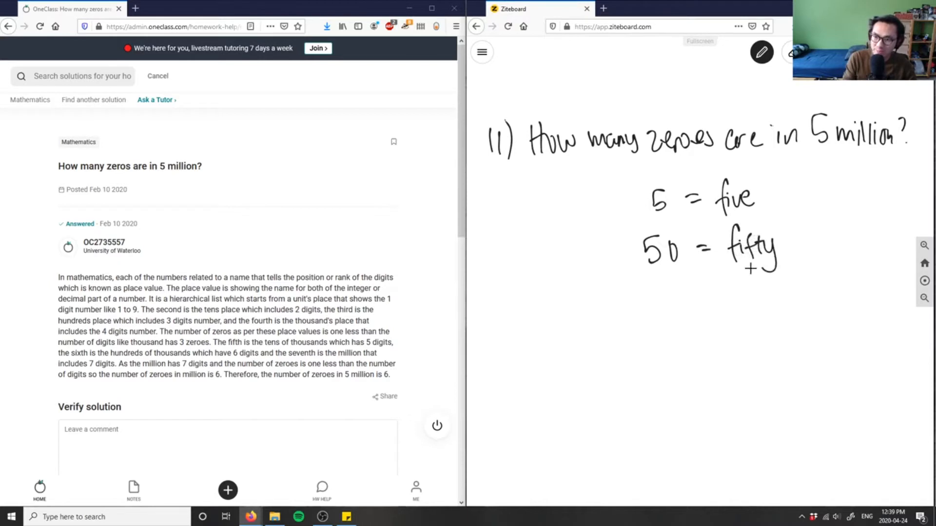
pyautogui.moveTo(630, 303); pyautogui.dragTo(714, 303)
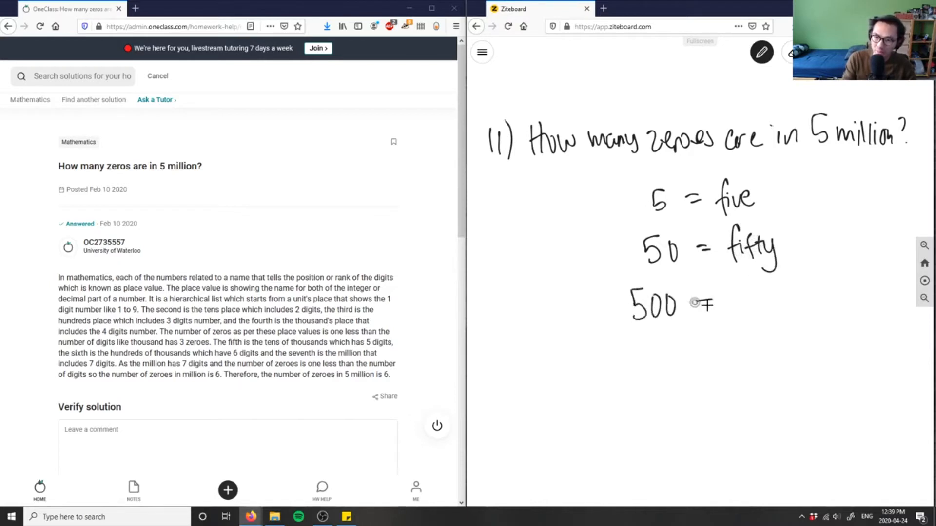
pyautogui.moveTo(692, 301); pyautogui.dragTo(790, 301)
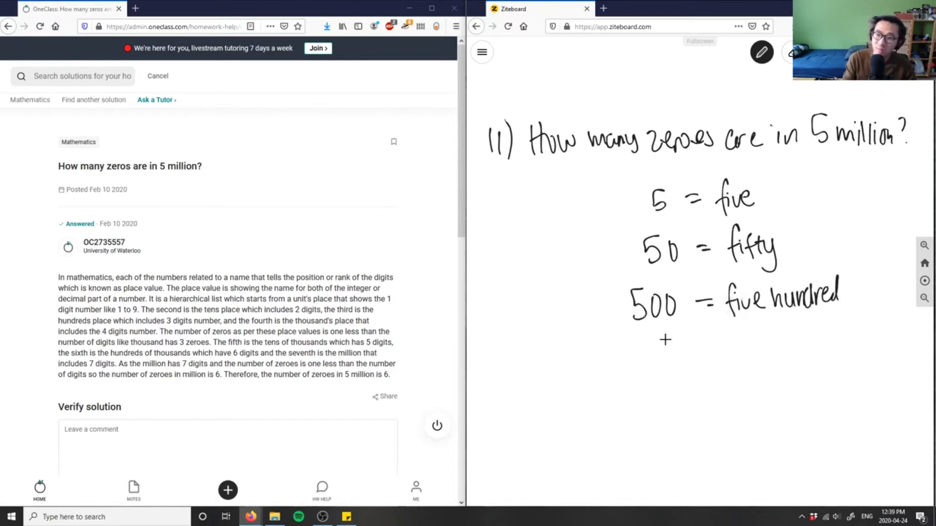
pyautogui.moveTo(624, 358); pyautogui.dragTo(689, 358)
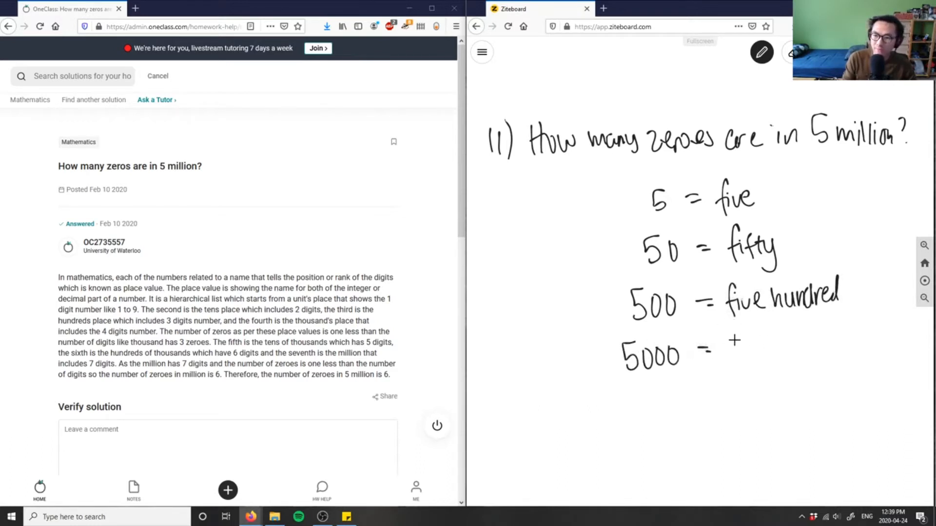
pyautogui.moveTo(728, 355); pyautogui.dragTo(799, 355)
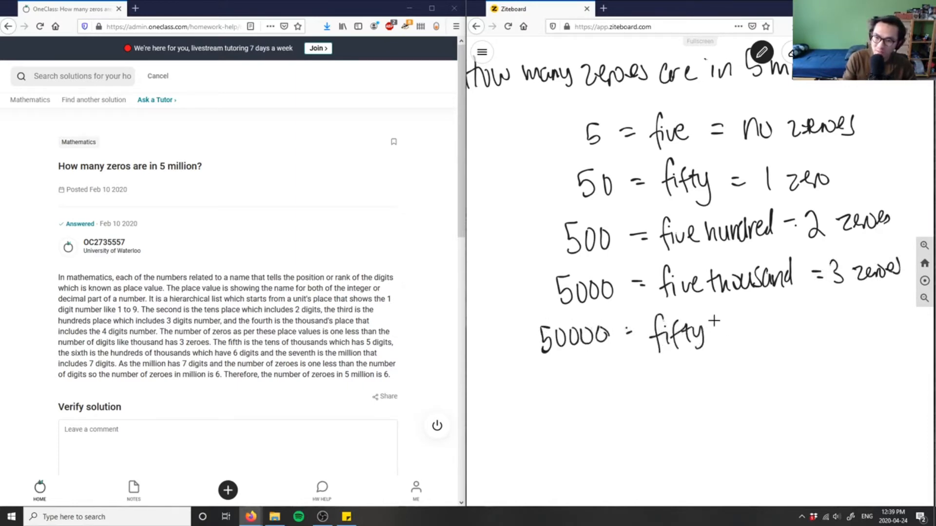
# Step: Handwrite fifty thousand for 50000 and five hundred thousand = 5 zeroes for 500 000
pyautogui.moveTo(711, 335); pyautogui.dragTo(788, 335)
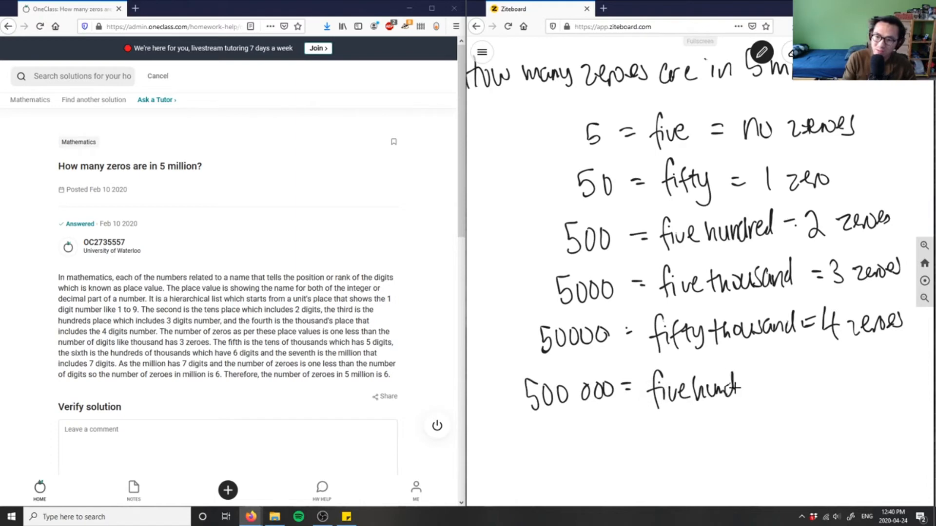
pyautogui.moveTo(739, 388); pyautogui.dragTo(812, 385)
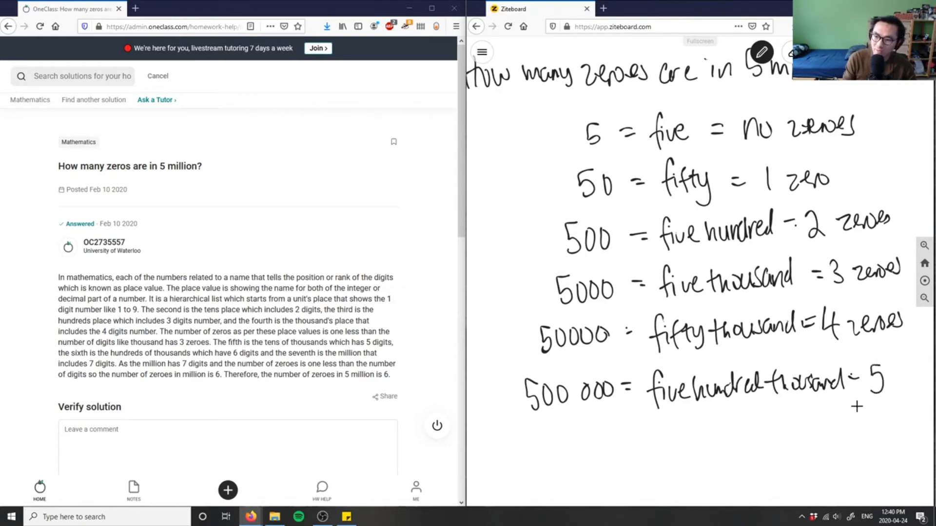
pyautogui.moveTo(854, 412); pyautogui.dragTo(907, 411)
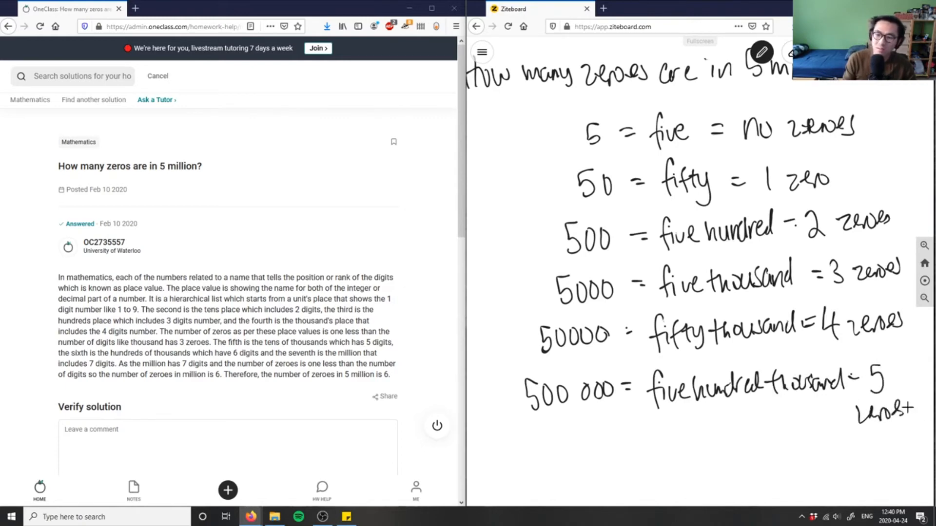
pyautogui.moveTo(490, 445); pyautogui.dragTo(520, 466)
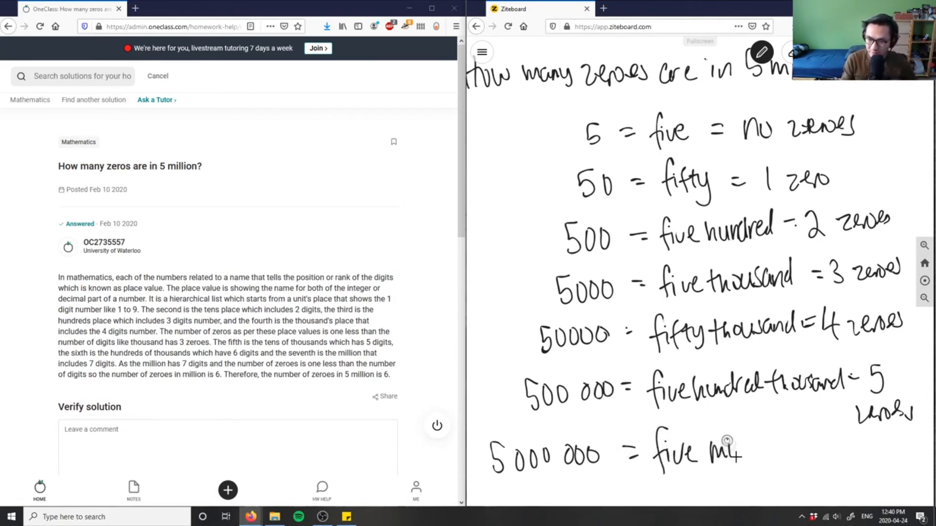
# Step: Finish 'five million = 6 zeroes' and enclose that row in a red box
pyautogui.moveTo(686, 453); pyautogui.dragTo(769, 453)
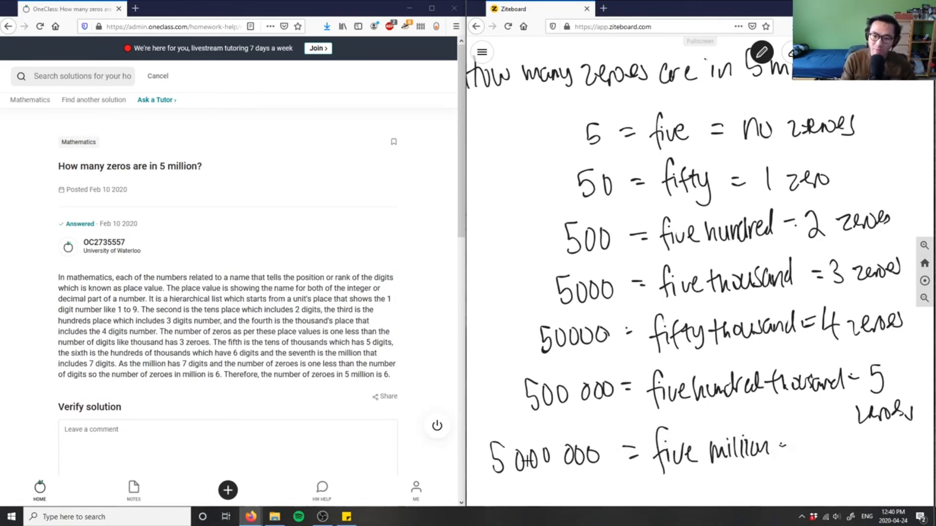
pyautogui.click(811, 444)
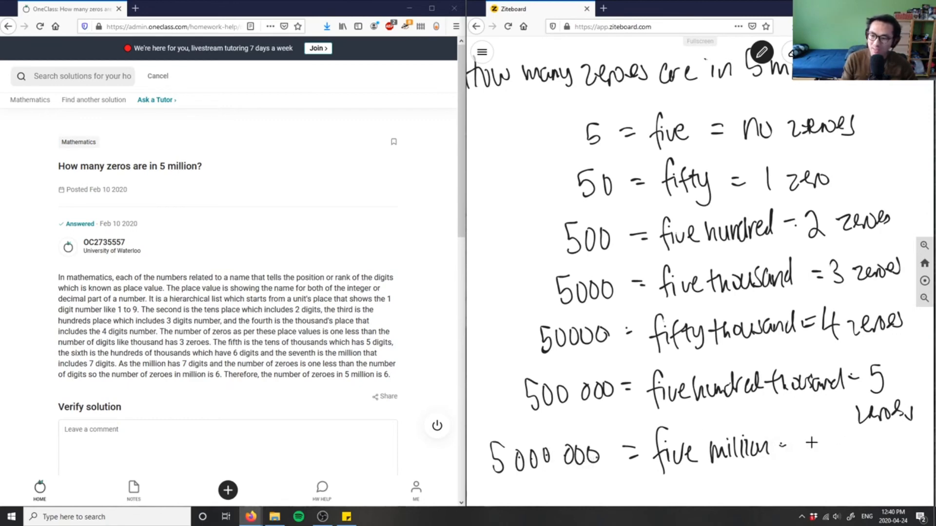
pyautogui.moveTo(799, 453); pyautogui.dragTo(877, 453)
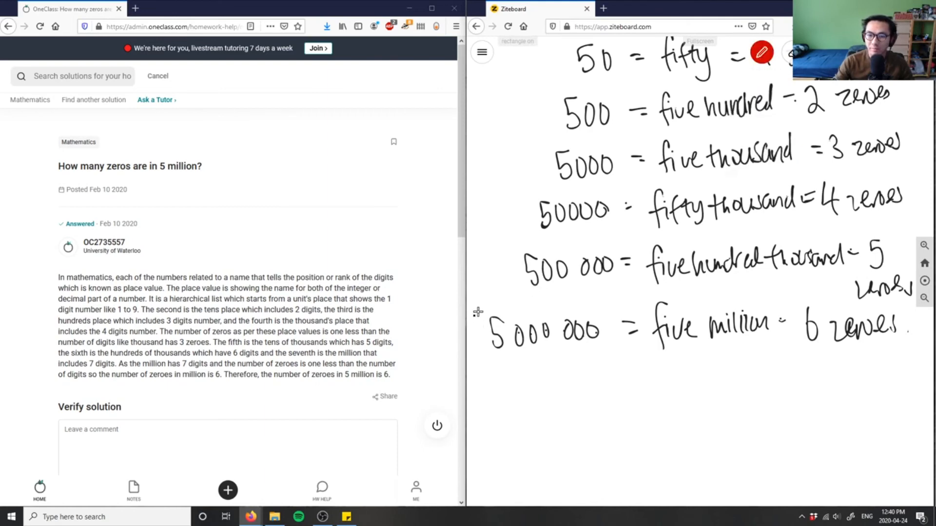
pyautogui.moveTo(486, 307); pyautogui.dragTo(905, 358)
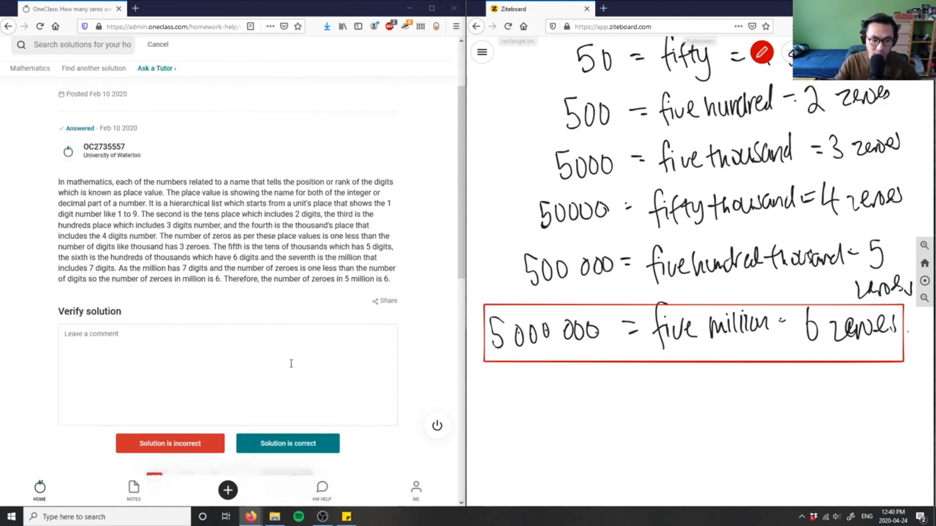
# Step: Enter the verification comment 'Solution is correct, gfo' on the OneClass page
pyautogui.write('Solution is correct!')
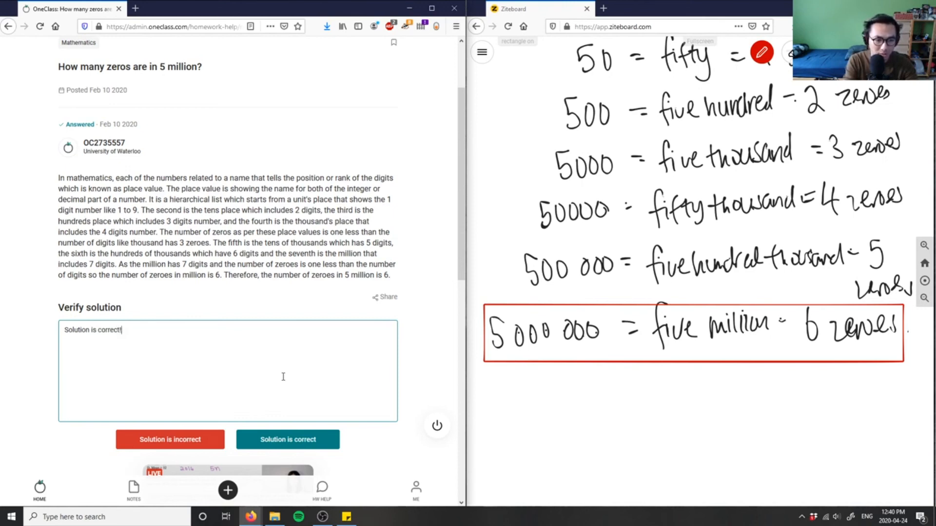
pyautogui.write(', gfo')
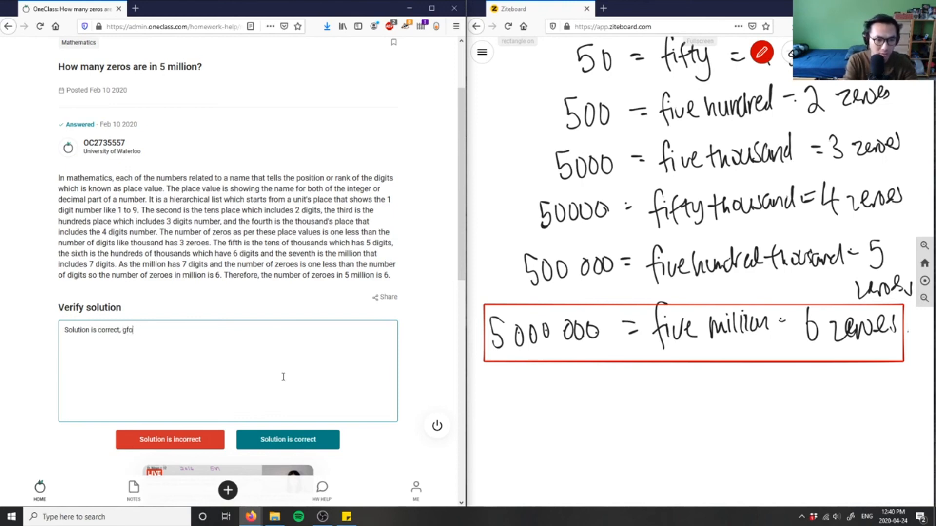